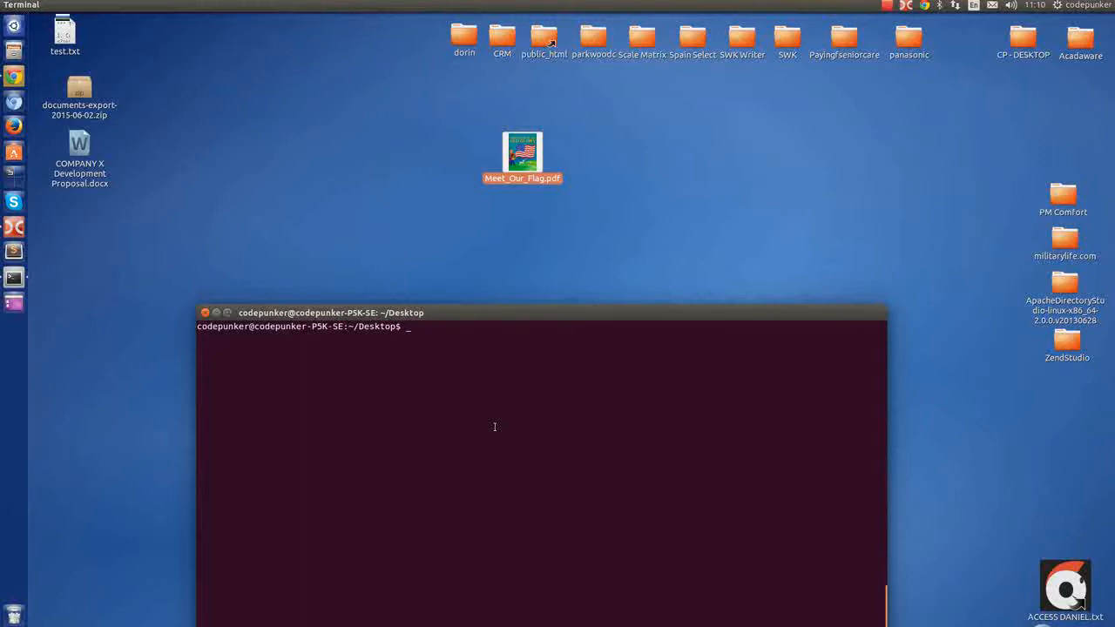
mouse_move(529, 261)
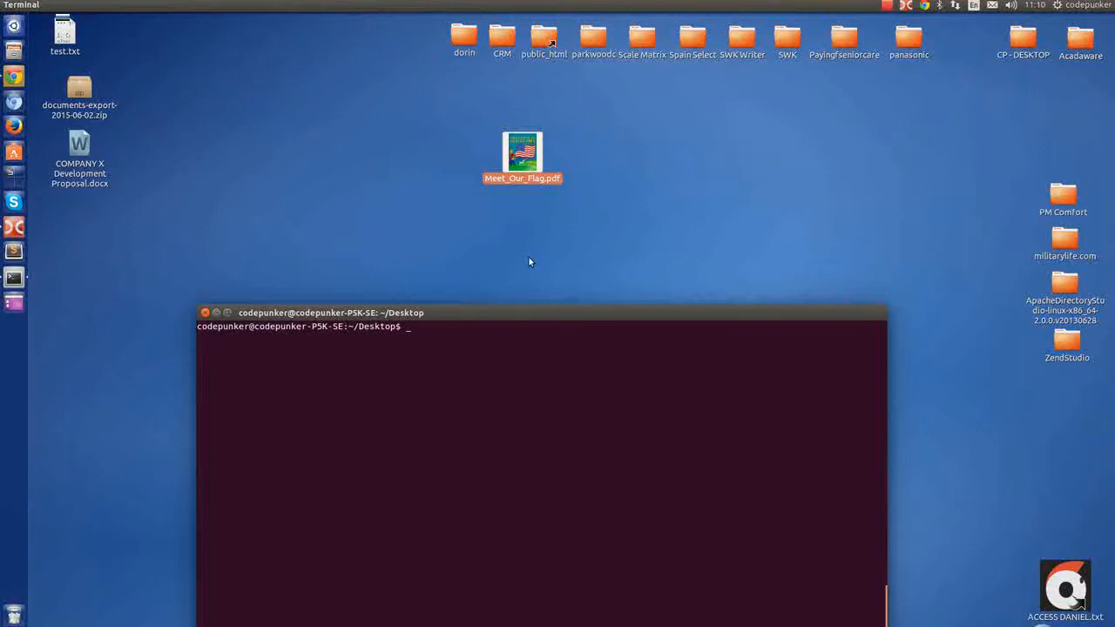
mouse_move(529, 229)
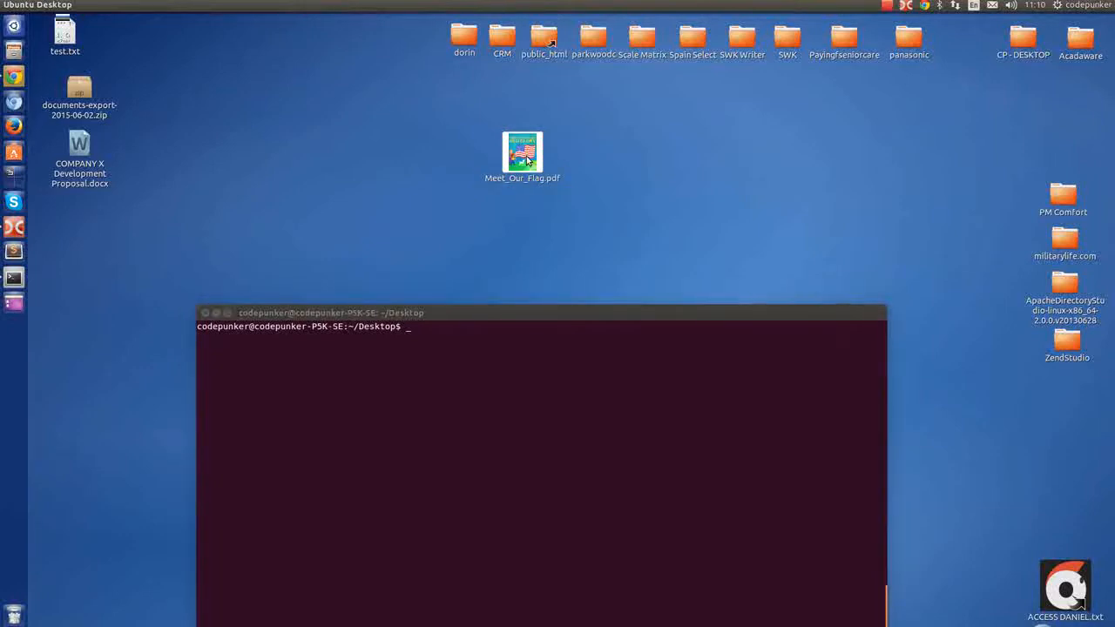
- Preview the original Meet_Our_Flag.pdf on the Desktop, then return to Terminal
left_click(522, 153)
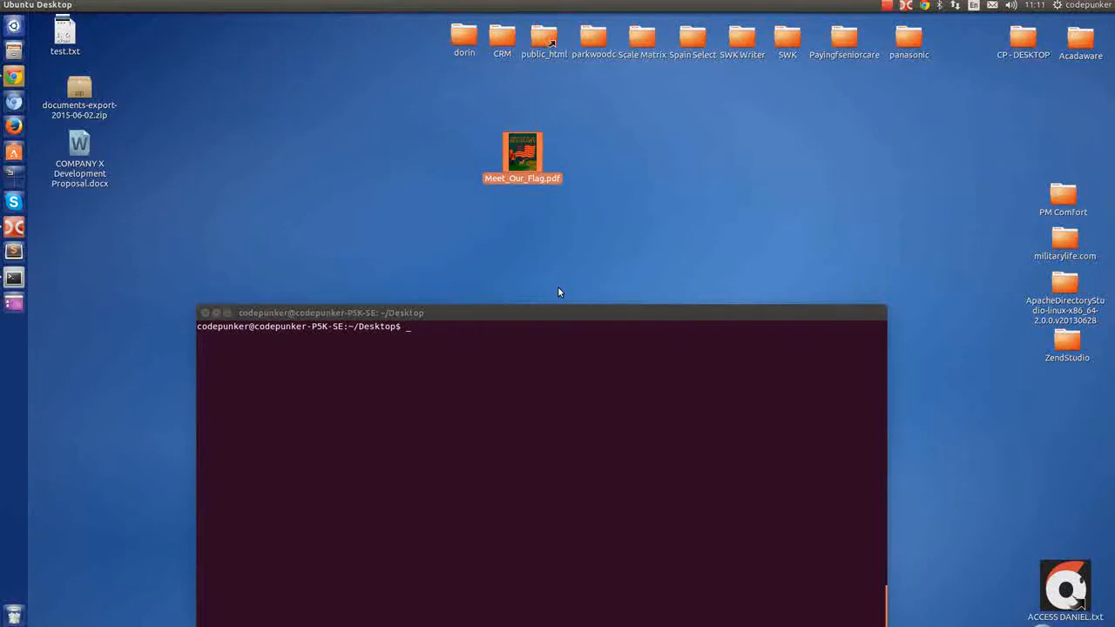
left_click(544, 38)
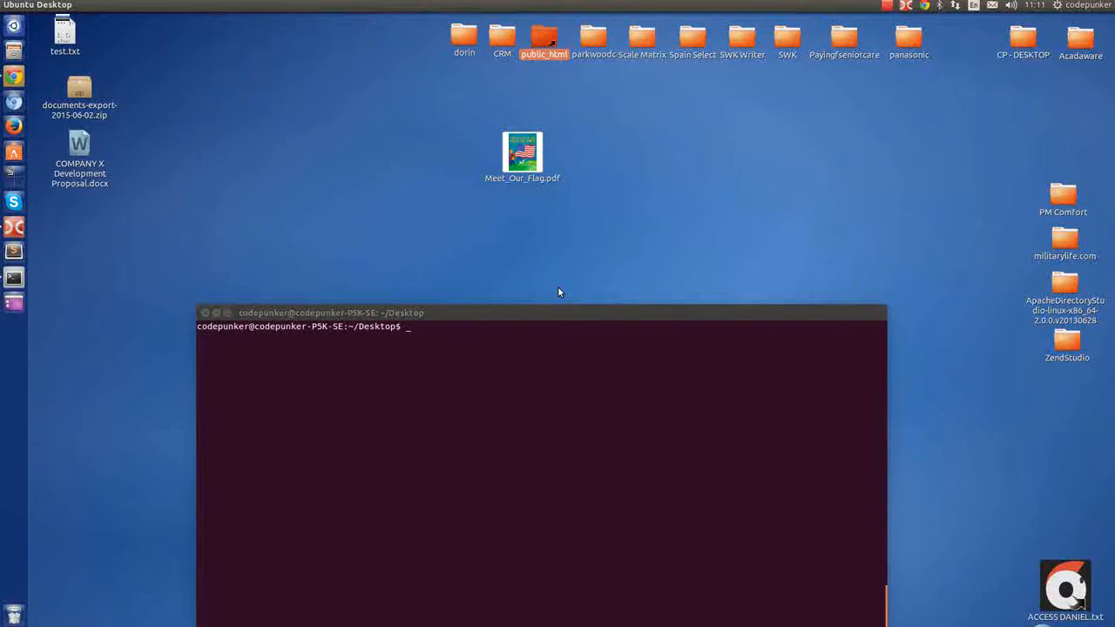
double_click(523, 154)
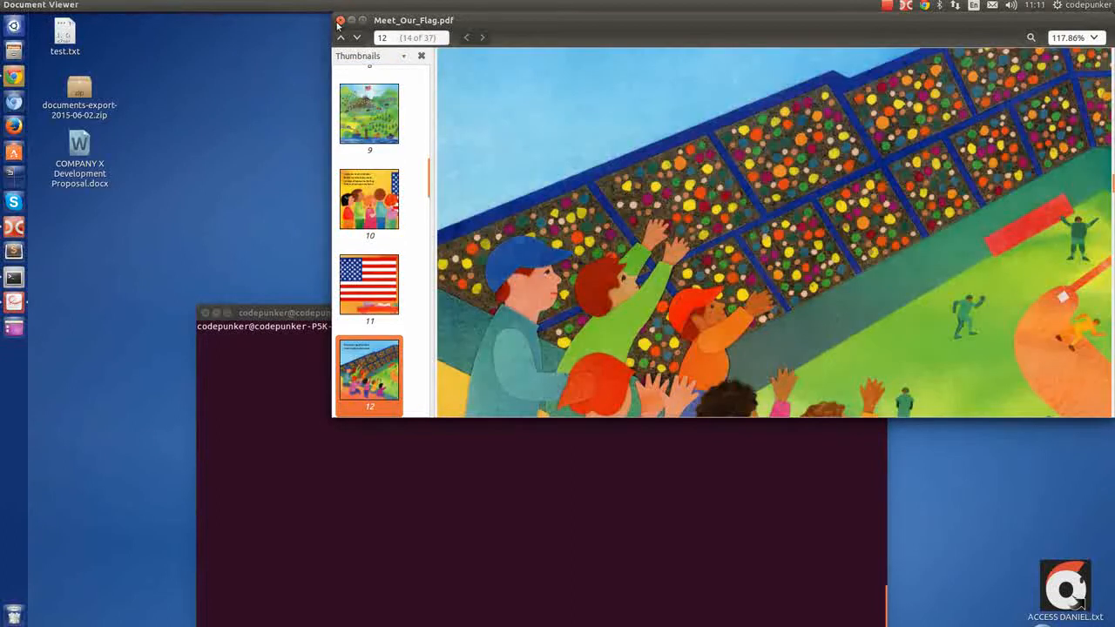
left_click(342, 21)
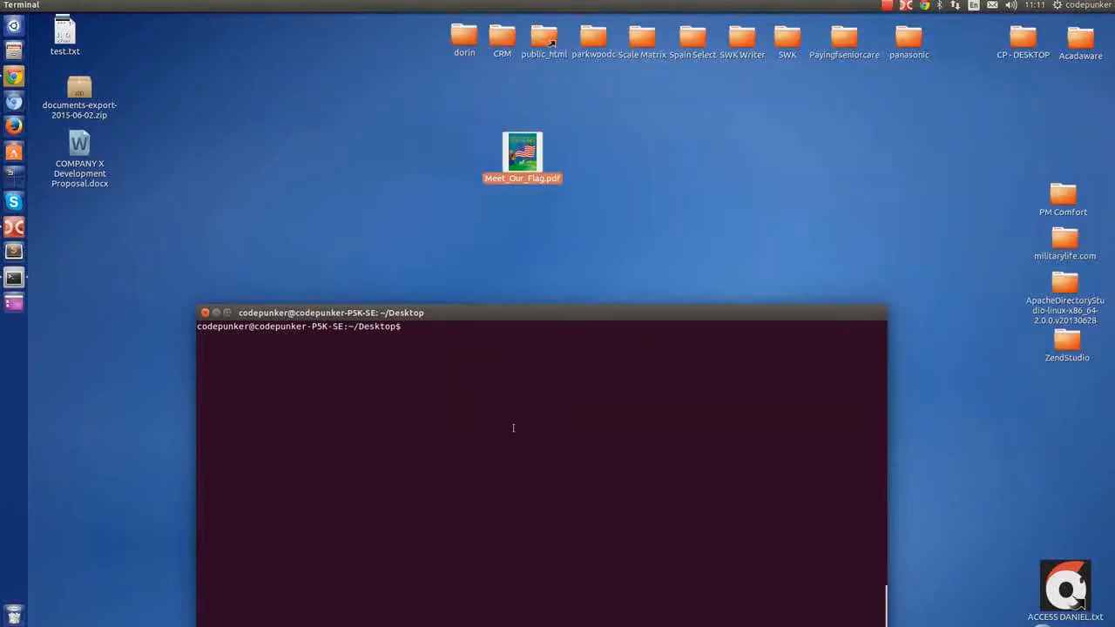
mouse_move(516, 225)
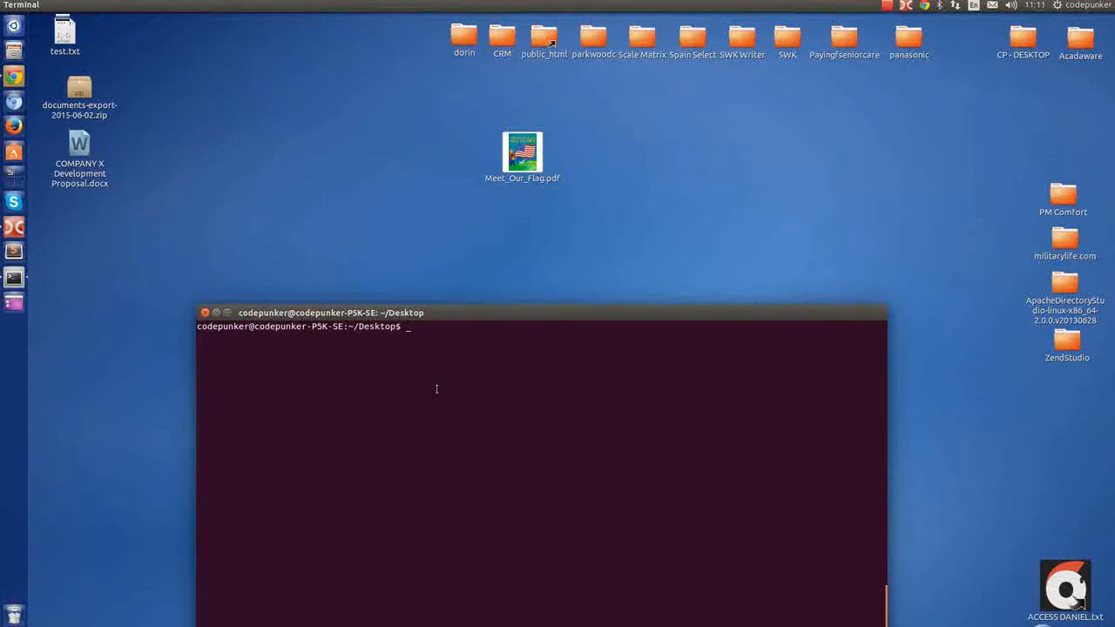
- Run openssl enc -aes-256-cbc on Meet_Our_Flag.pdf, outputting Meet_Our_Flag.encrypted.pdf
type("openssl enc -aes-256-cbc -in  -out")
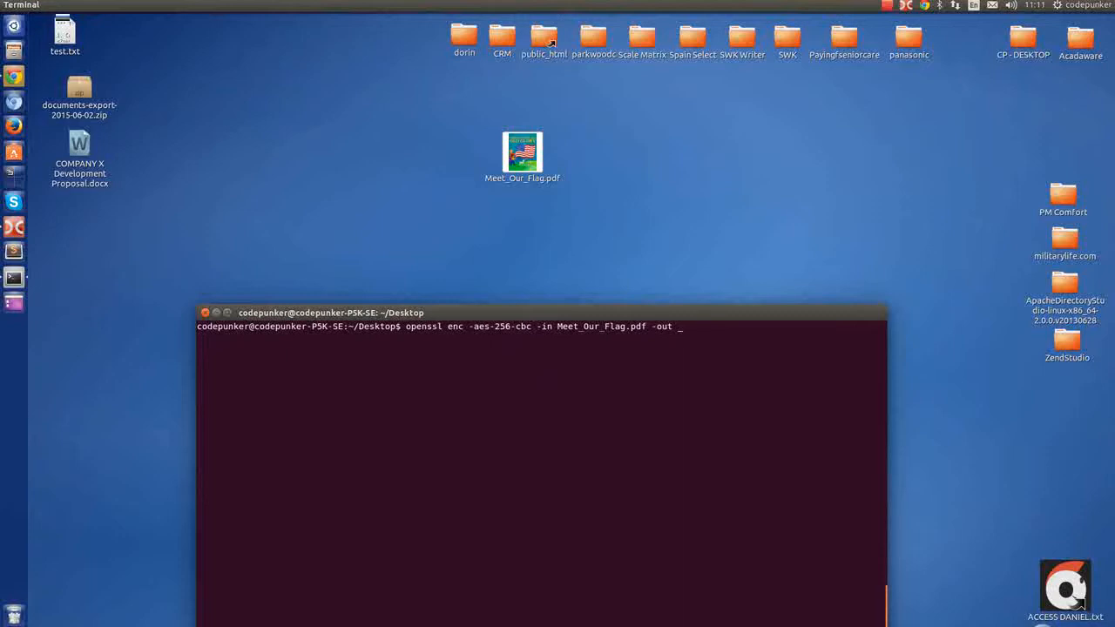
key("BackSpace")
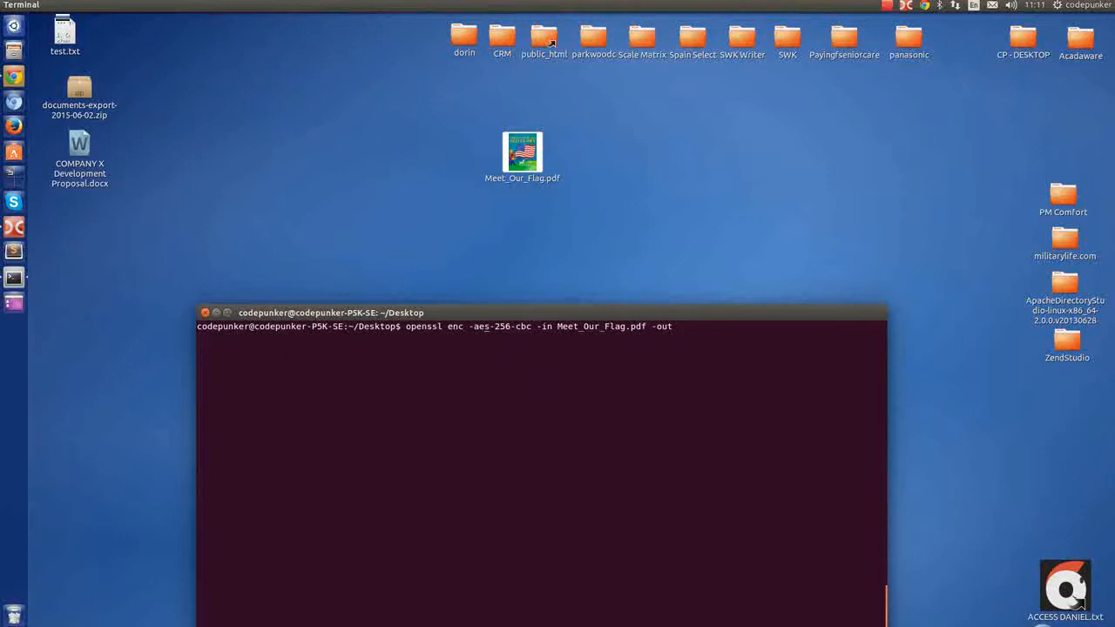
type("M")
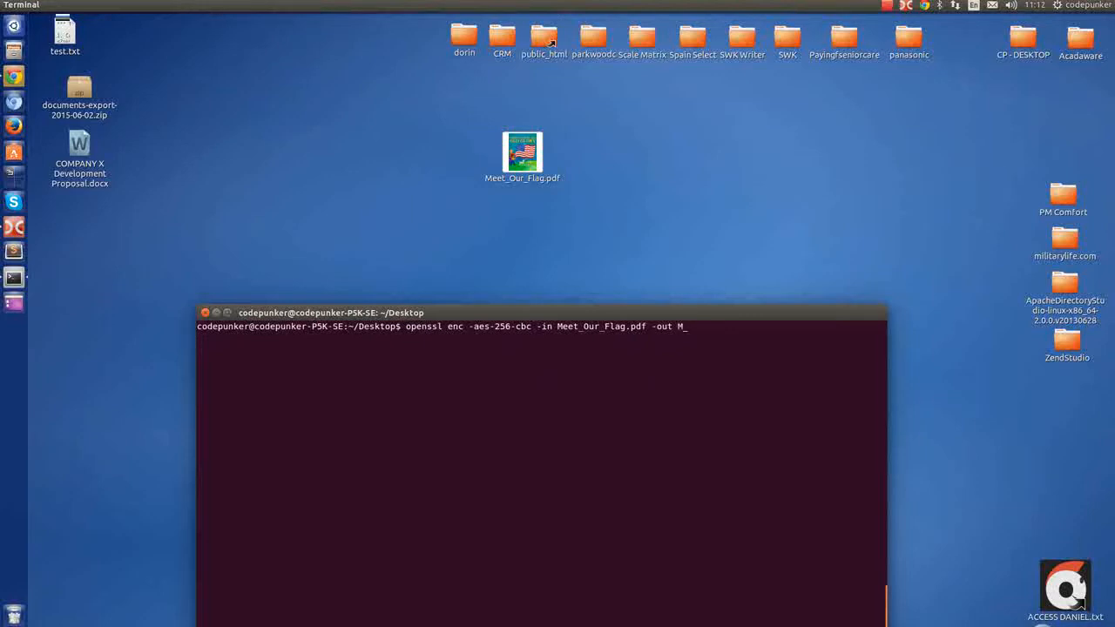
type("eet_Our_Flag.pdf")
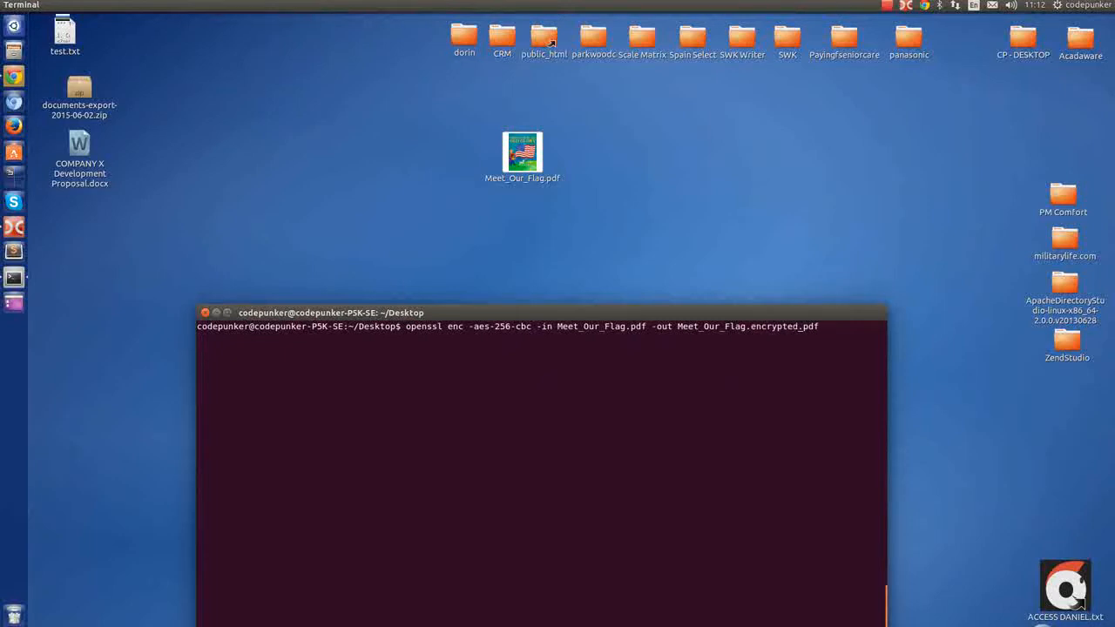
key("Return")
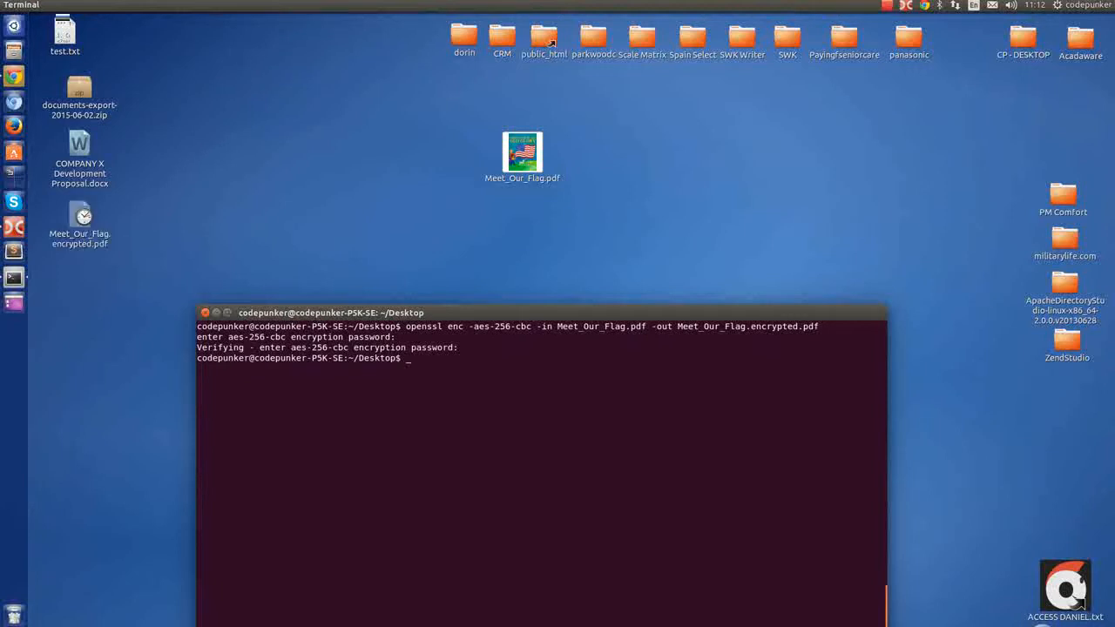
mouse_move(709, 174)
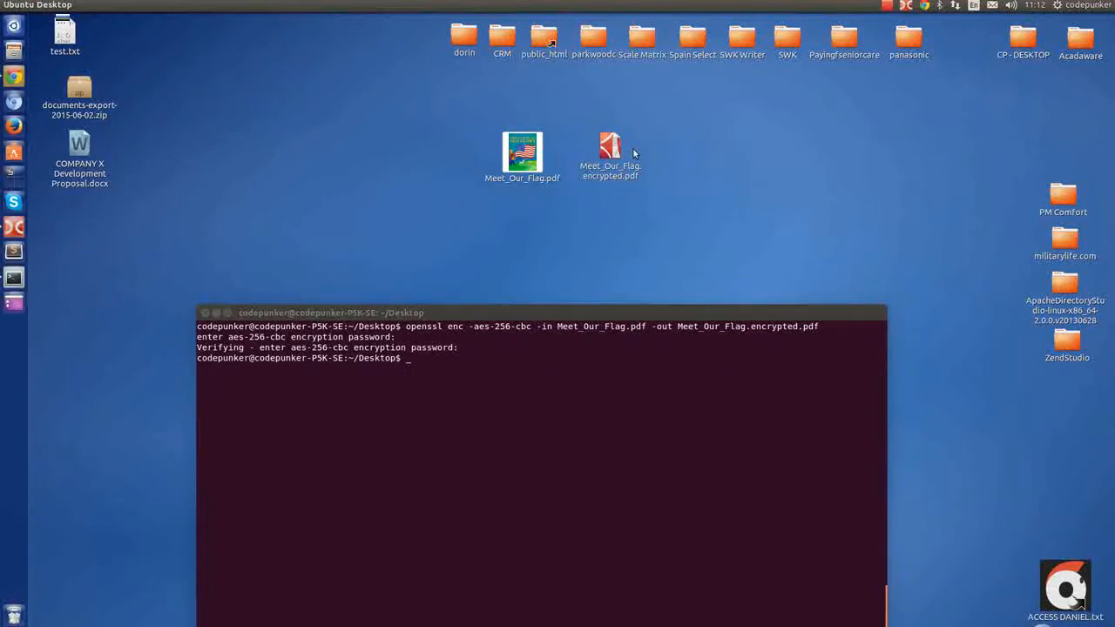
- Confirm Meet_Our_Flag.encrypted.pdf fails to open in Document Viewer and dismiss the error
double_click(609, 153)
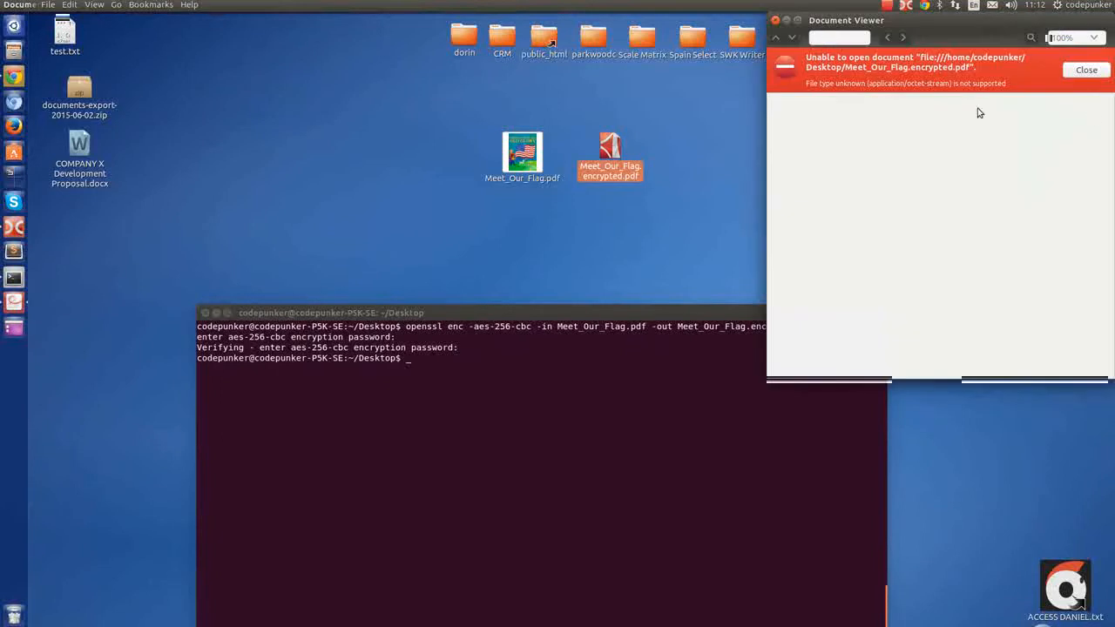
left_click(1087, 70)
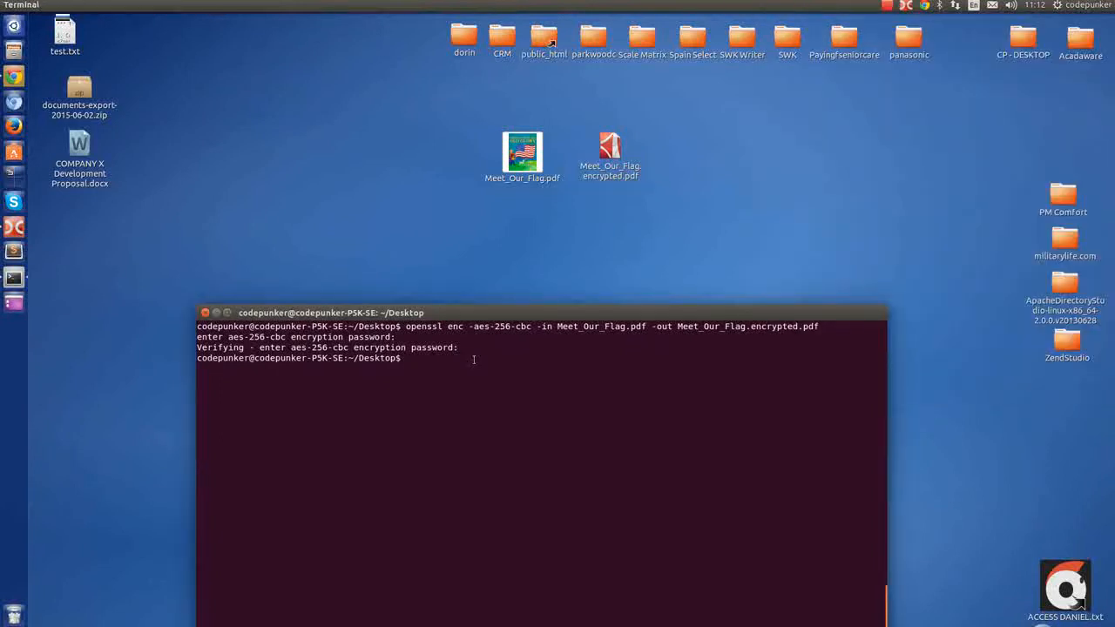
- Draft openssl aes-256-cbc -d on Meet_Our_Flag.encrypted.pdf redirected into Meet_Our_Flag.decrypted.pdf, not yet run
type("openssl enc -aes-256-cbc -in Meet_Our_Flag.pdf -out Meet_Our_Flag.encrypted.pdf")
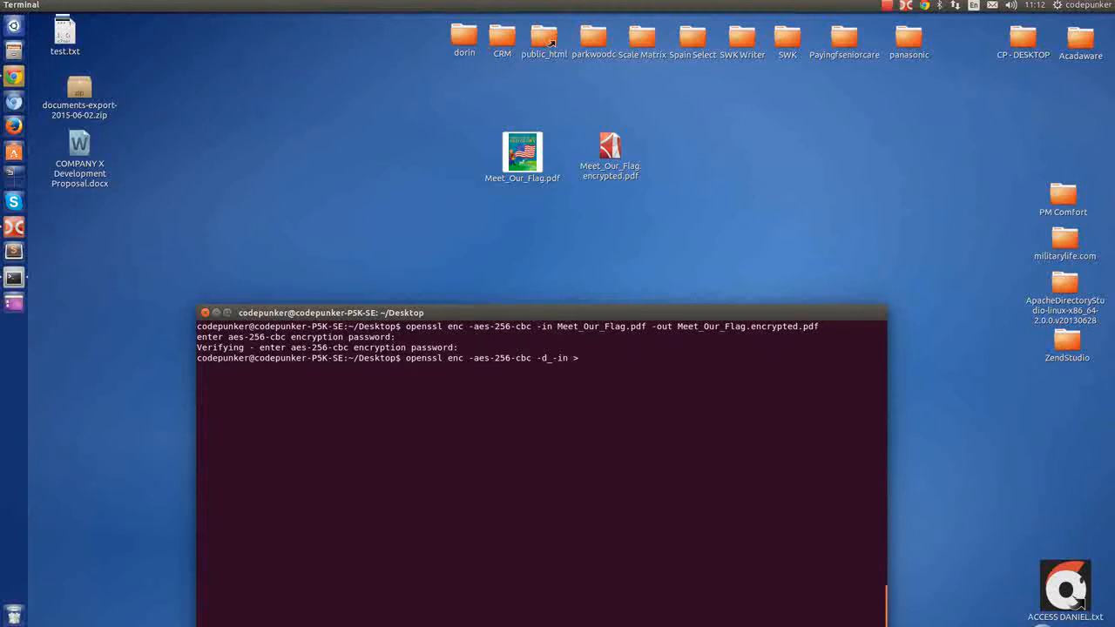
key("BackSpace")
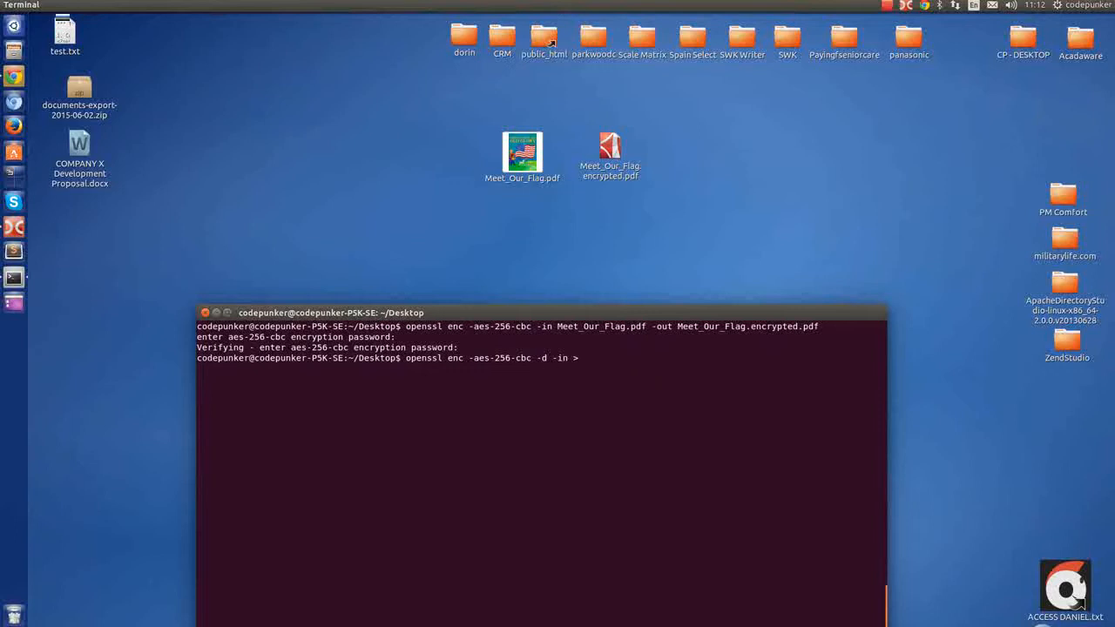
type(">")
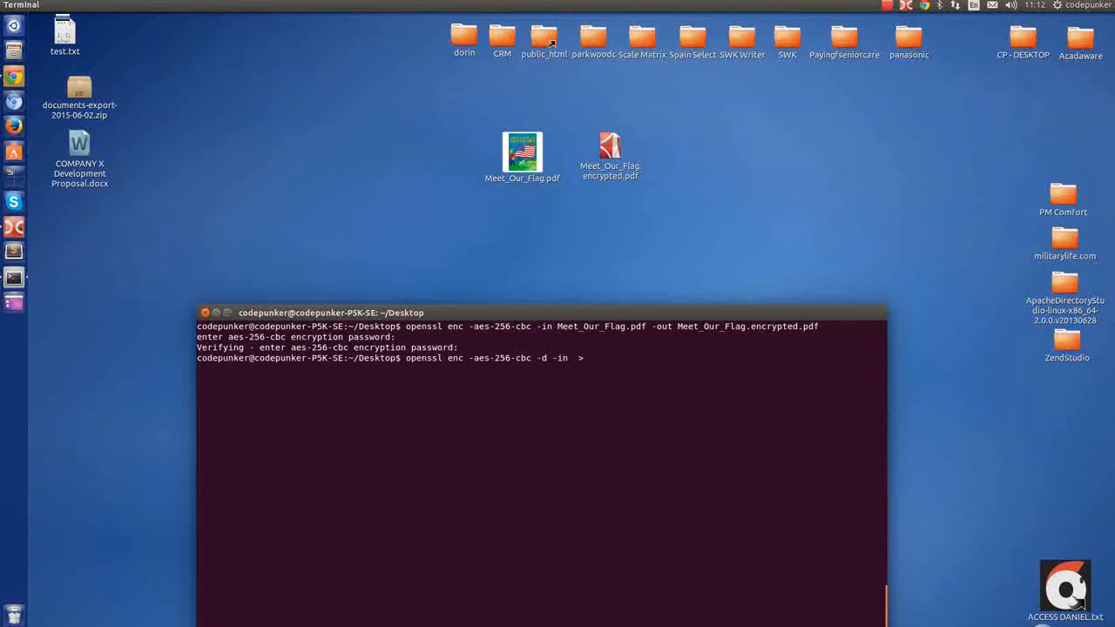
type("Meet_Our_Flag.")
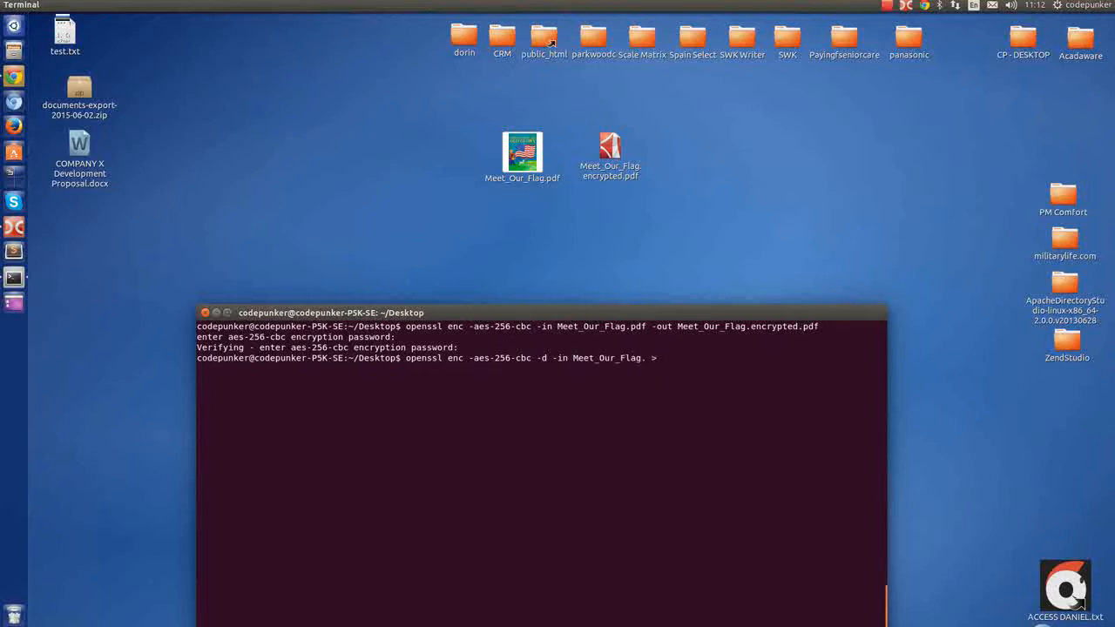
type("encrypted.pdf")
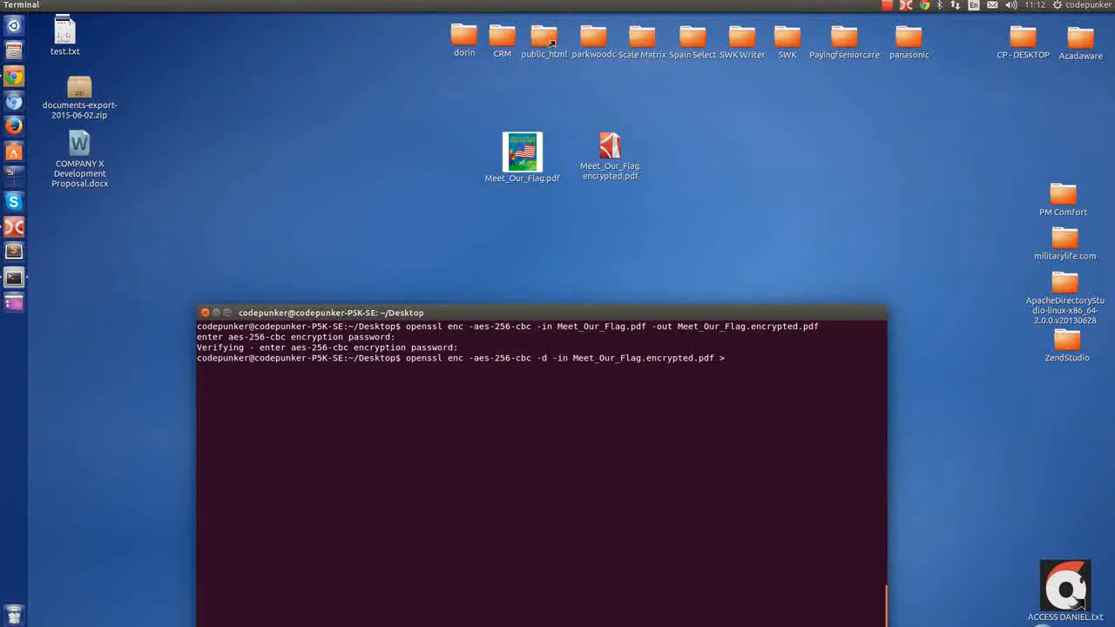
type("Meet_Our_Flag.")
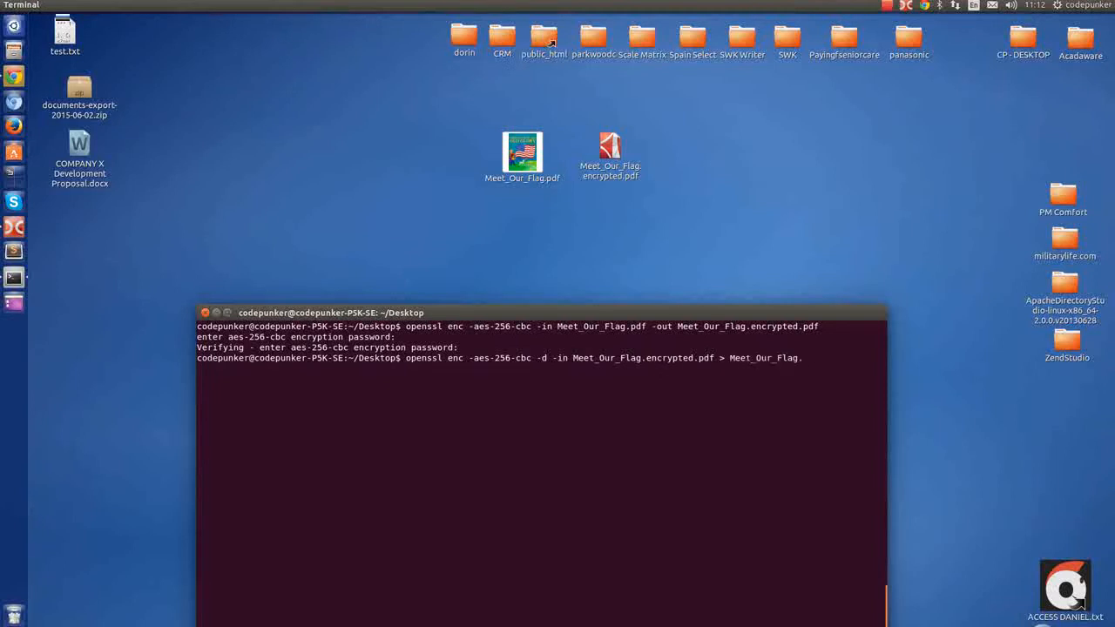
type("decrypt")
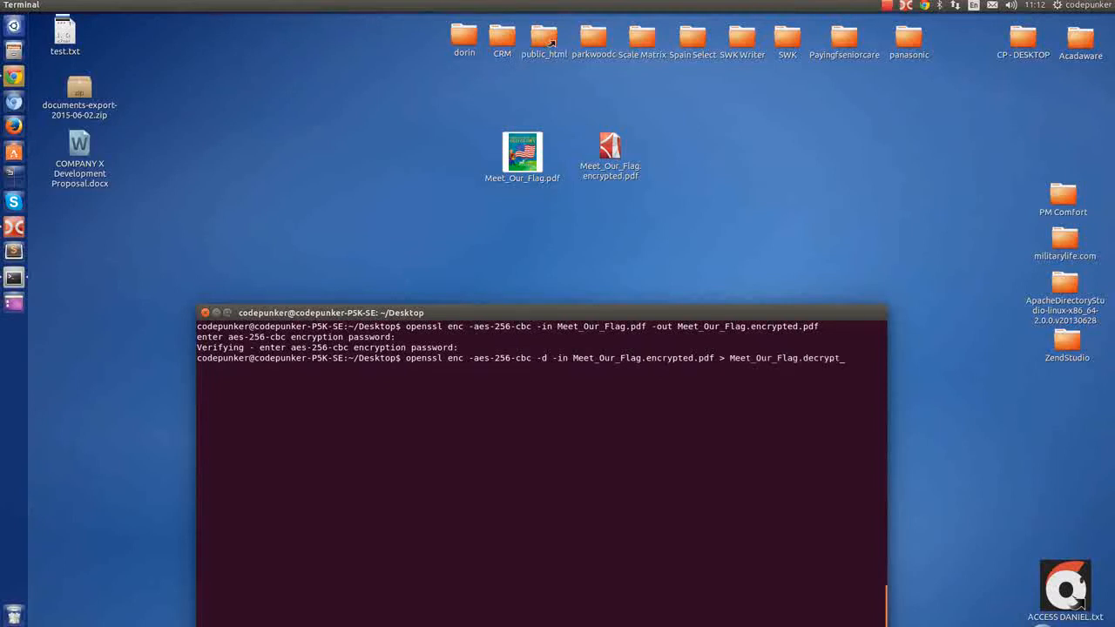